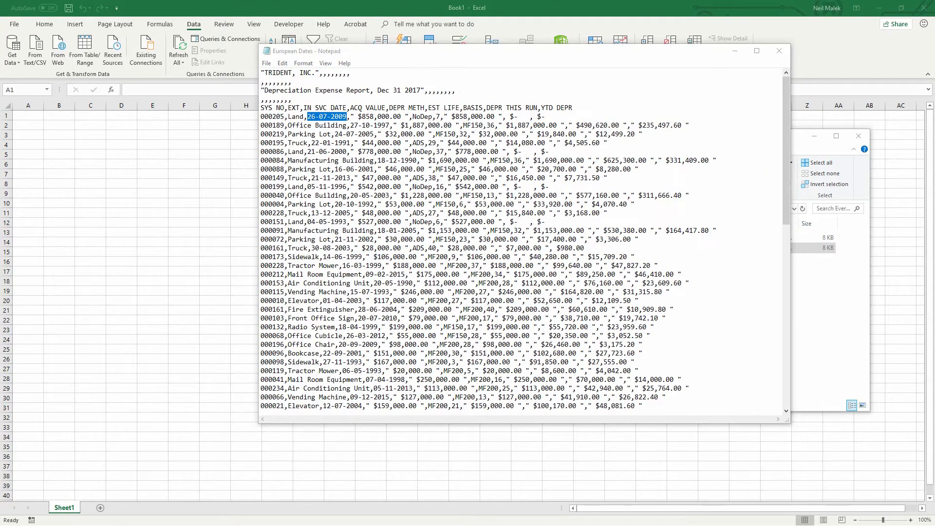
Open the European Dates CSV from the Everyday Office folder in Excel
{"action": "left_click", "coordinate": [59, 7]}
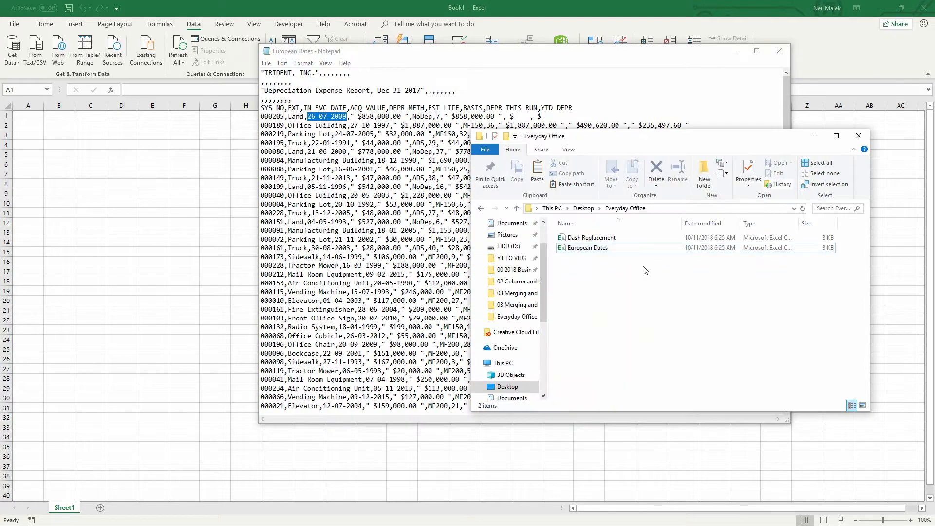
{"action": "mouse_move", "coordinate": [587, 248]}
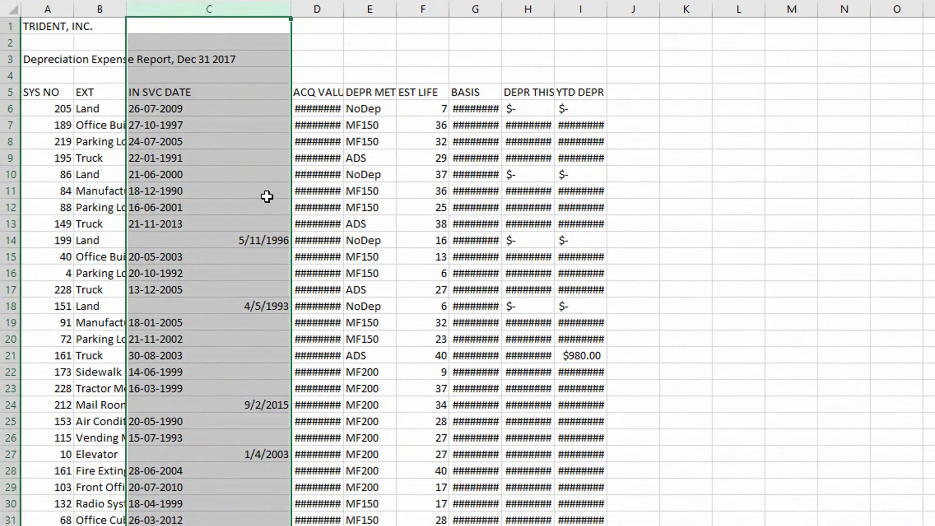
{"action": "mouse_move", "coordinate": [276, 190]}
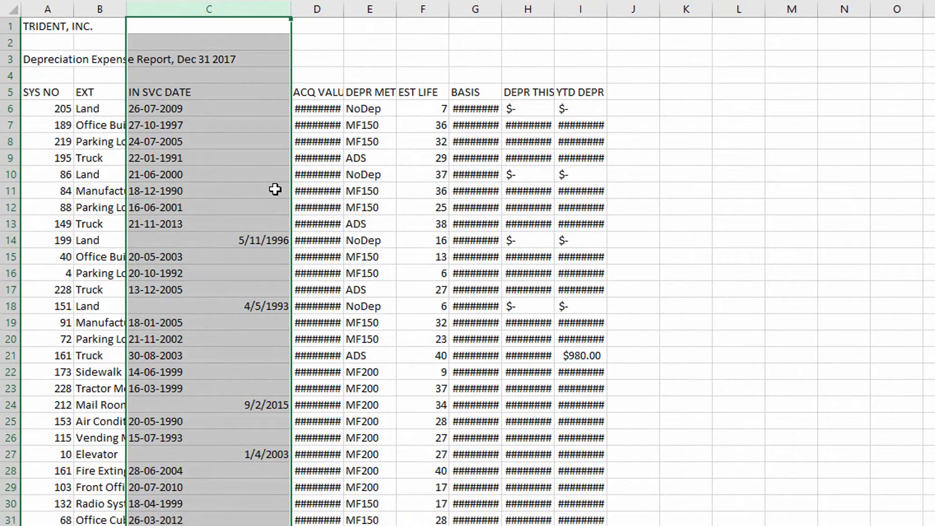
Check the service dates in C6, C14, C18 and C24, then close without saving
{"action": "scroll", "scroll_direction": "down", "scroll_amount": 3}
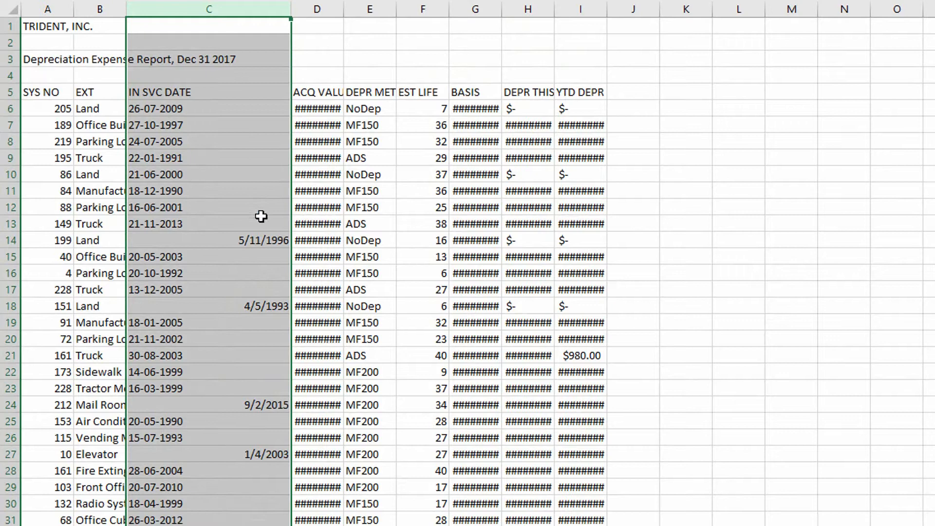
{"action": "left_click", "coordinate": [209, 240]}
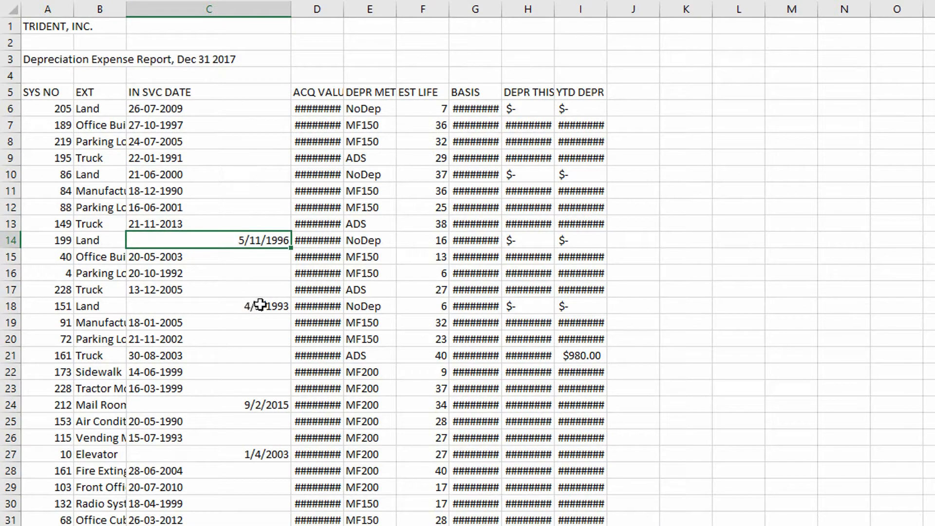
{"action": "left_click", "coordinate": [209, 305]}
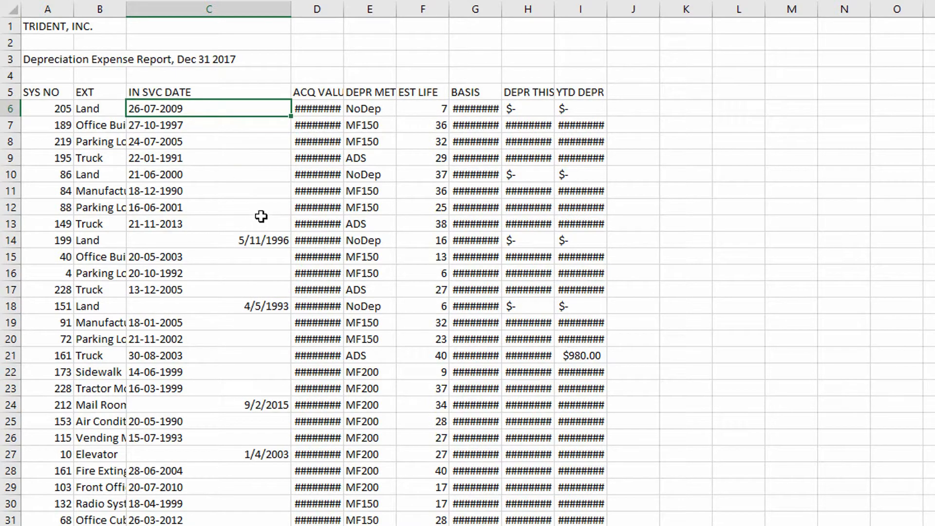
{"action": "mouse_move", "coordinate": [264, 211]}
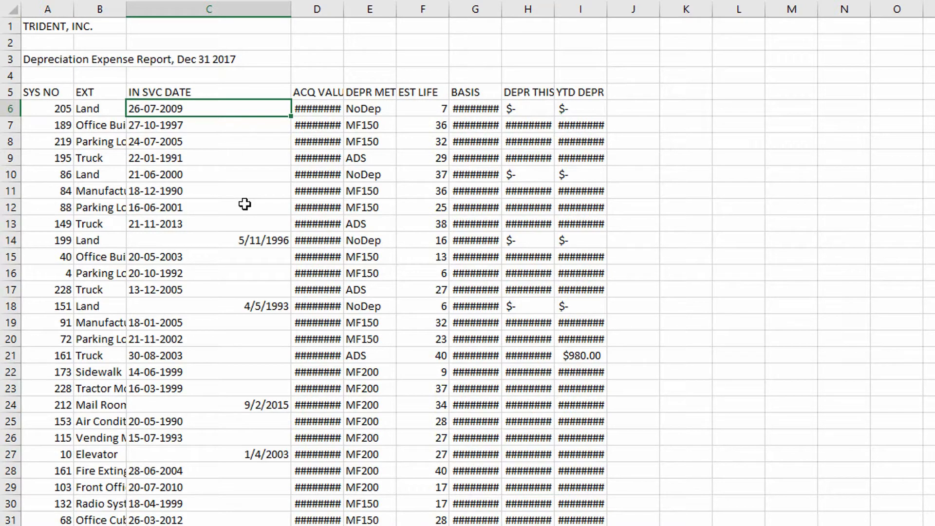
{"action": "left_click", "coordinate": [209, 239]}
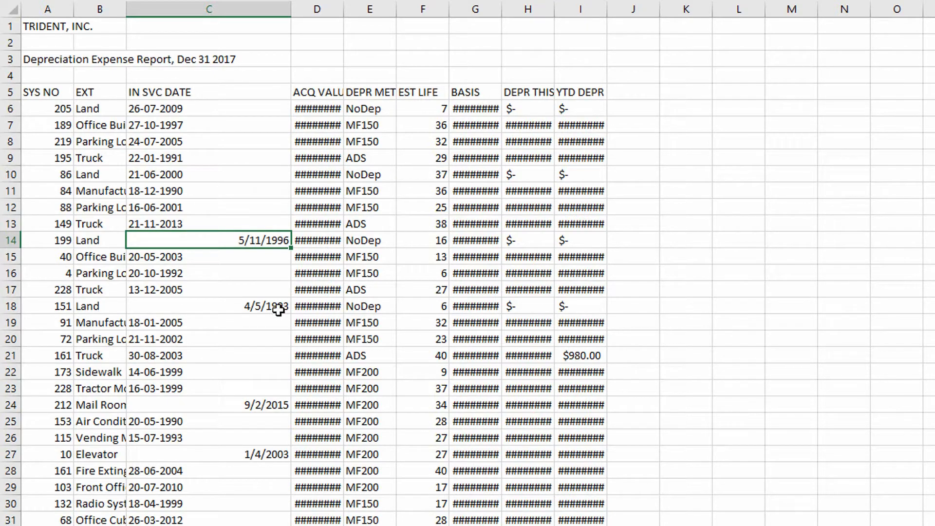
{"action": "left_click", "coordinate": [208, 404]}
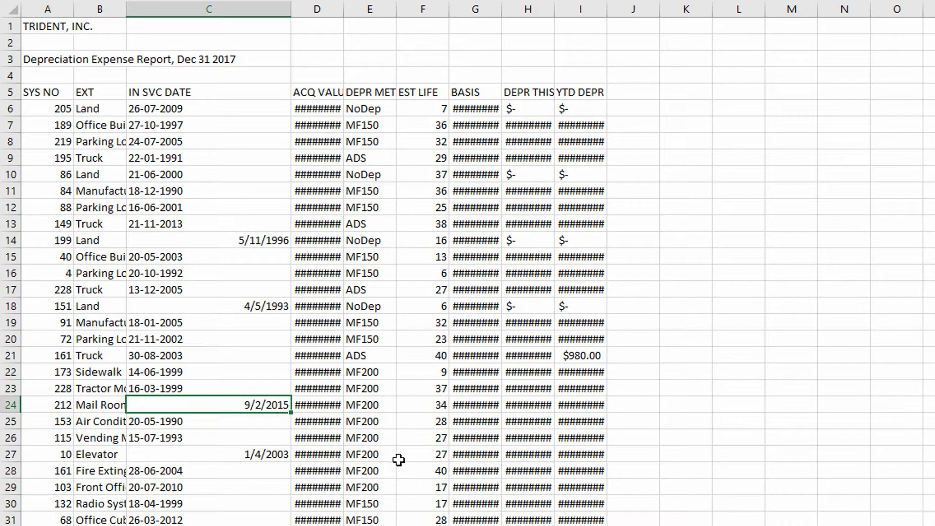
{"action": "mouse_move", "coordinate": [391, 456]}
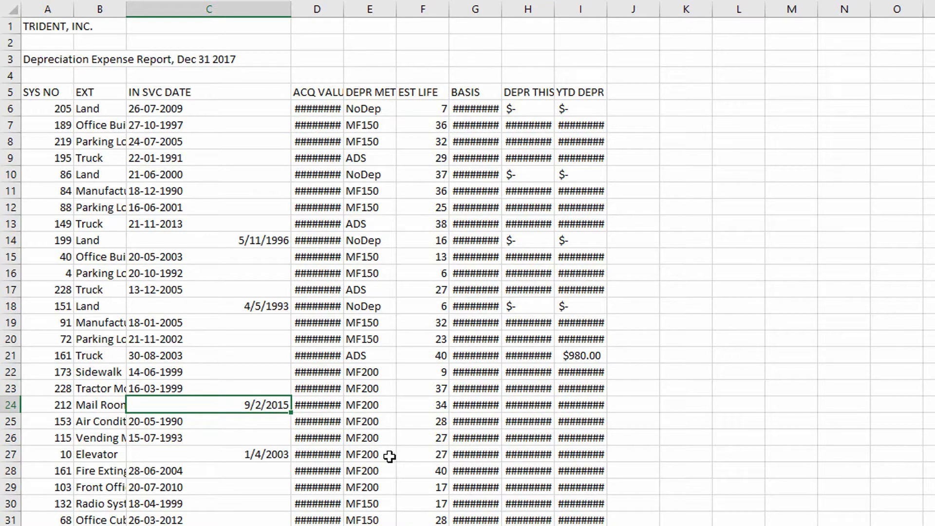
{"action": "left_click", "coordinate": [208, 240]}
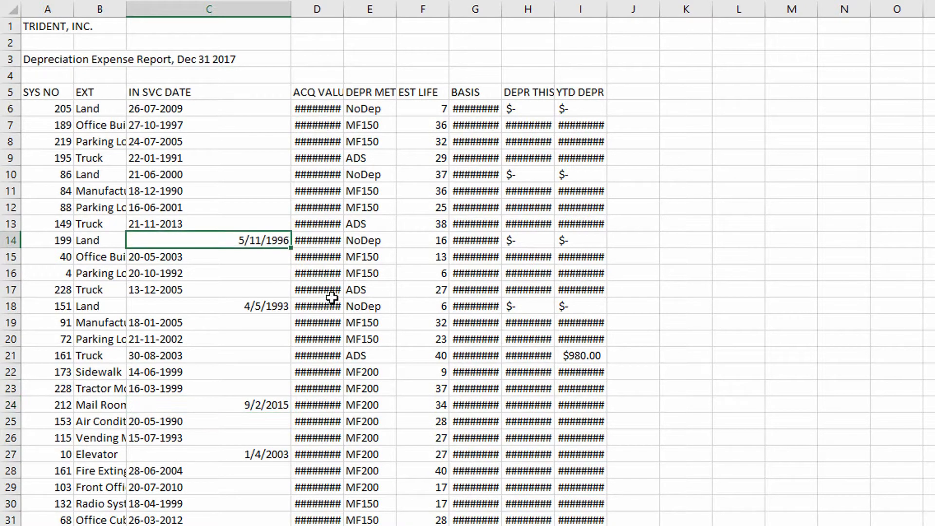
{"action": "left_click", "coordinate": [208, 305]}
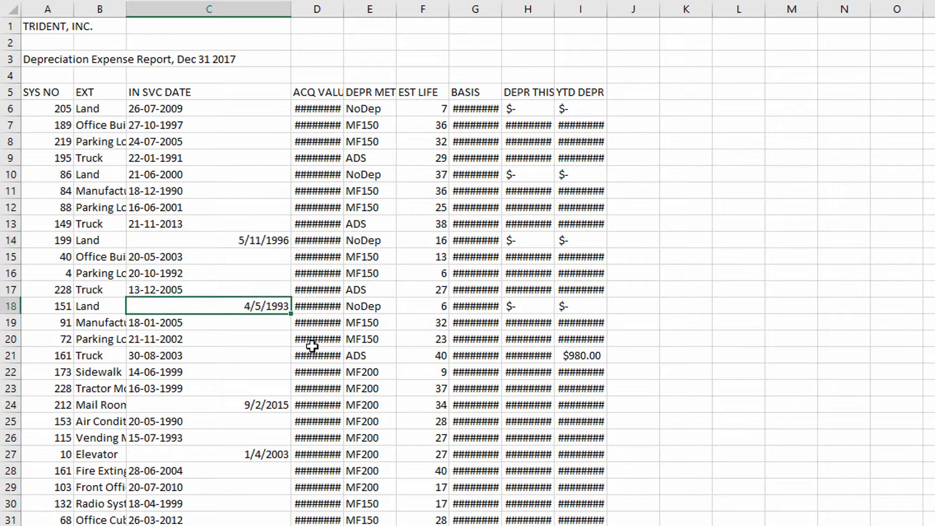
{"action": "left_click", "coordinate": [209, 404]}
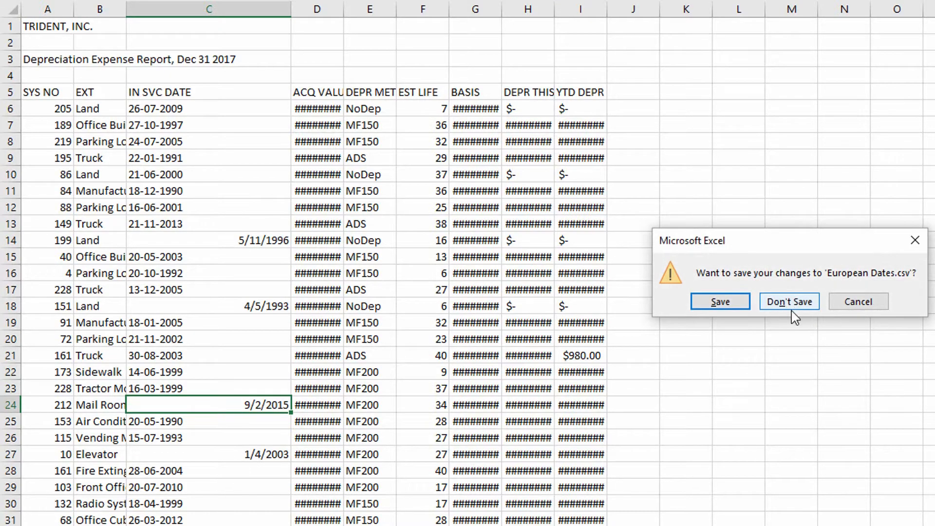
{"action": "left_click", "coordinate": [789, 301]}
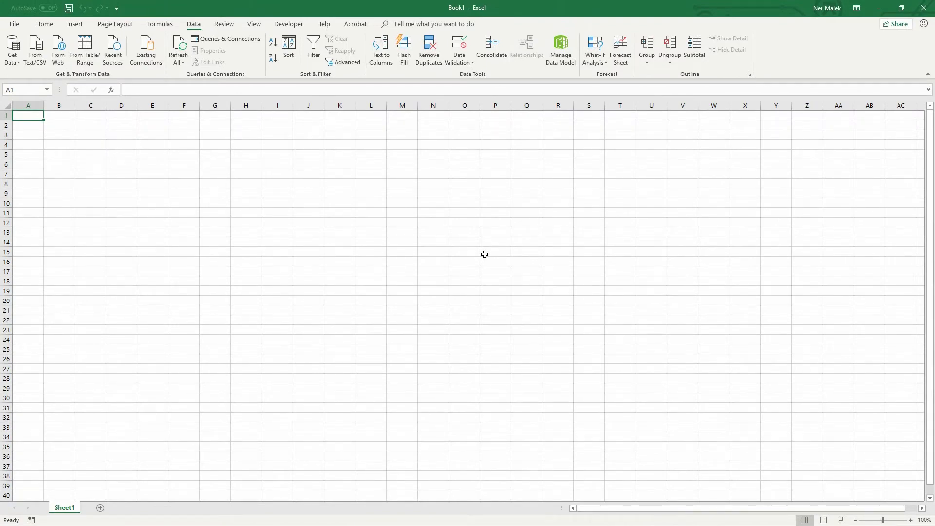
{"action": "mouse_move", "coordinate": [463, 186]}
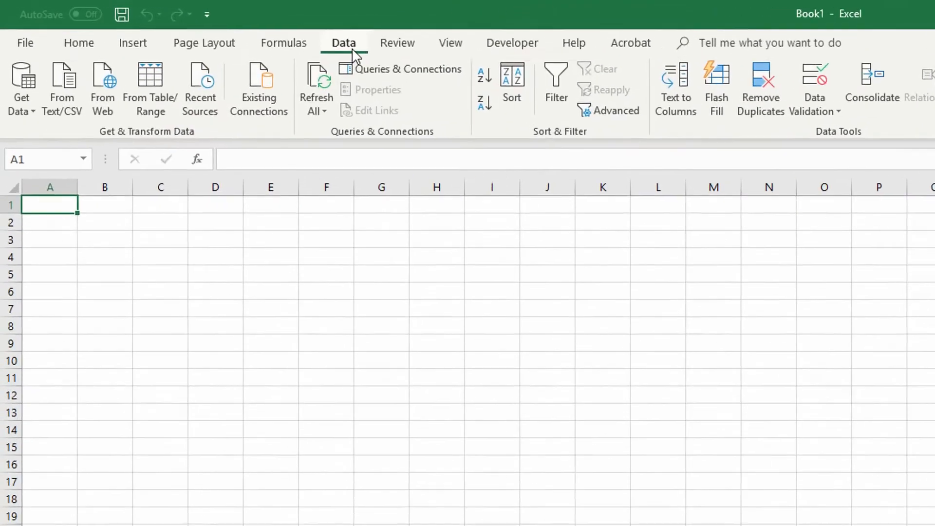
Launch an empty Power Query Editor from the Get Data menu
{"action": "left_click", "coordinate": [22, 90]}
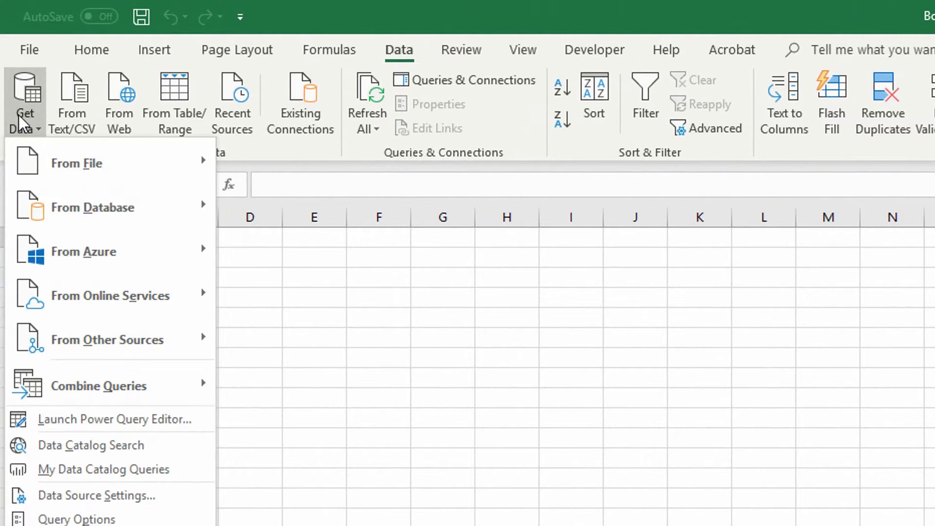
{"action": "mouse_move", "coordinate": [122, 419]}
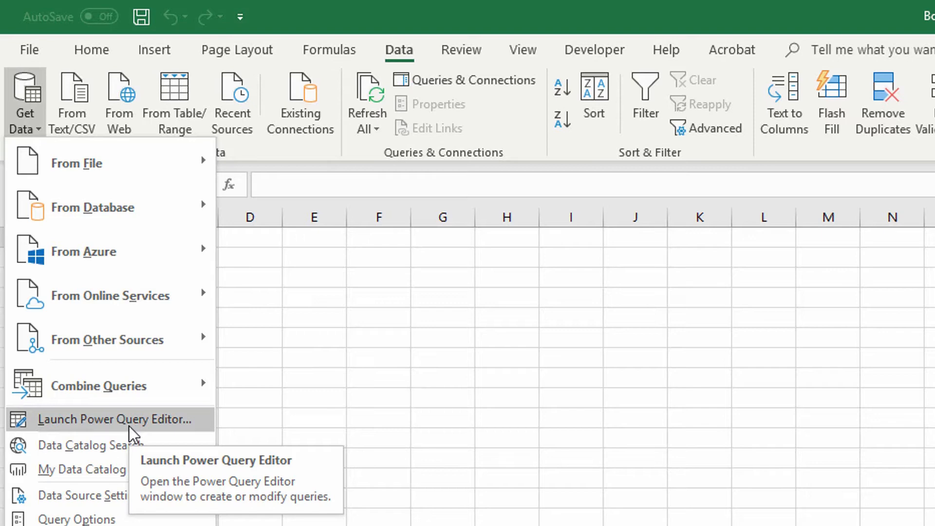
{"action": "left_click", "coordinate": [115, 419]}
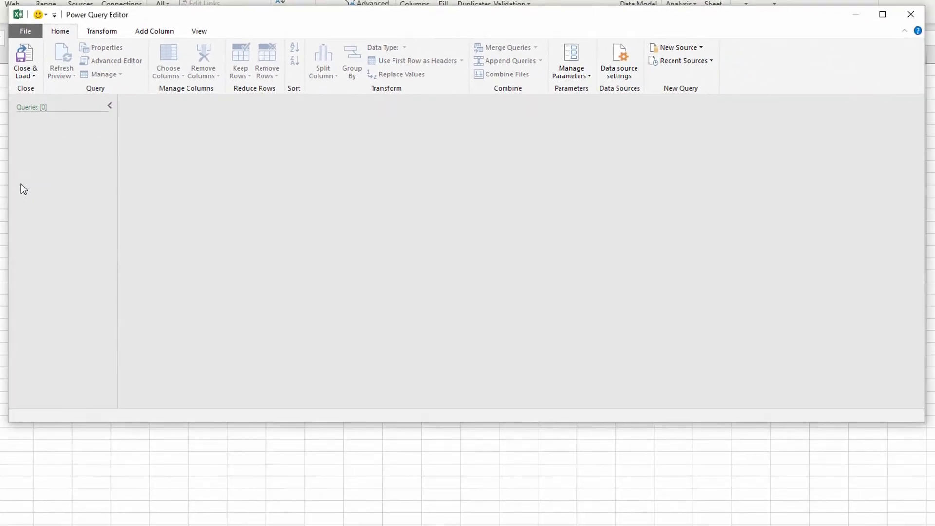
{"action": "mouse_move", "coordinate": [709, 55]}
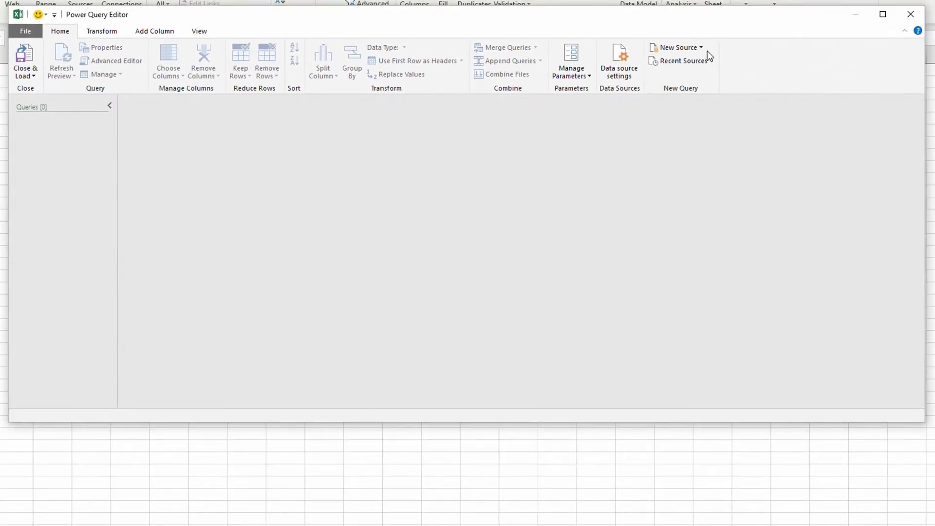
Start a new Text/CSV source from New Source in Power Query Editor
{"action": "left_click", "coordinate": [678, 47]}
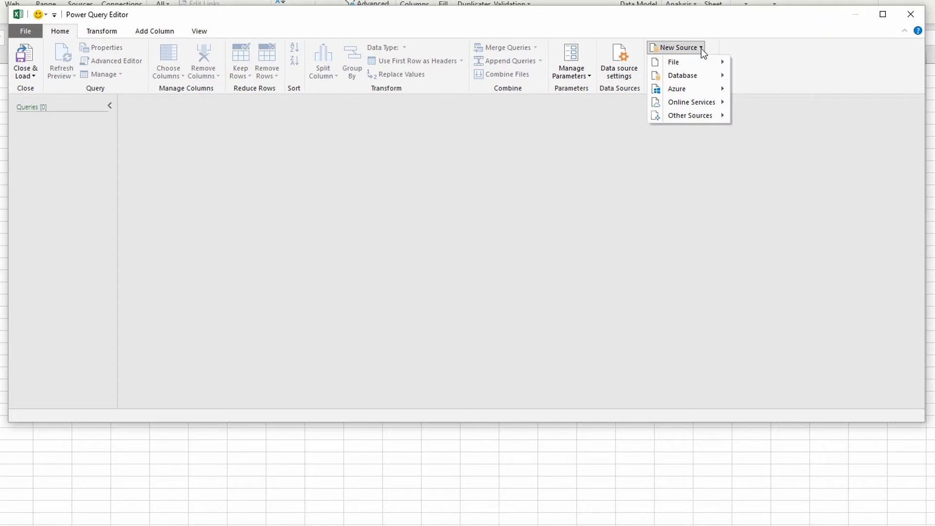
{"action": "mouse_move", "coordinate": [707, 54]}
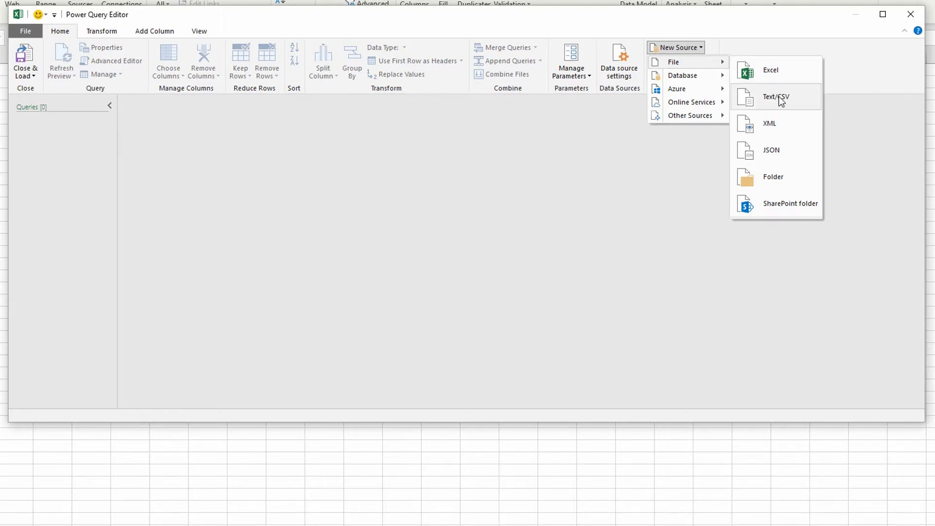
{"action": "mouse_move", "coordinate": [776, 96]}
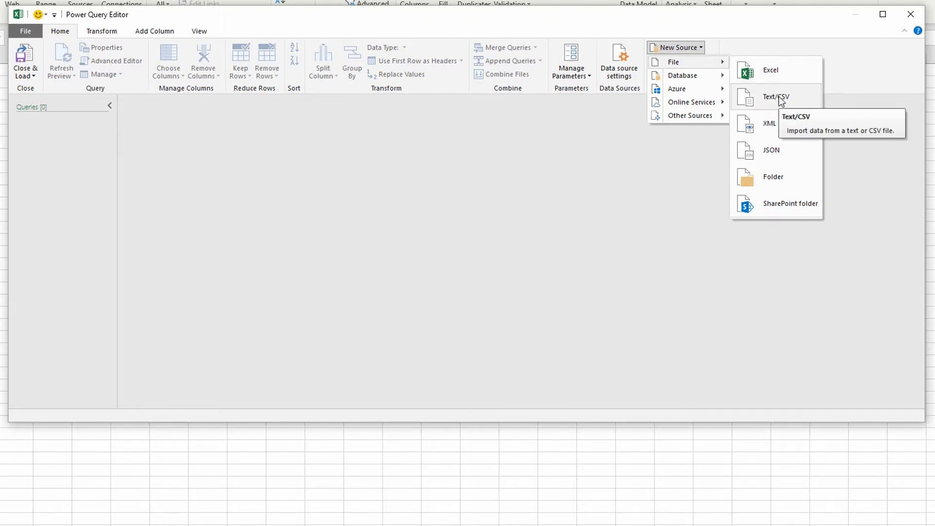
{"action": "left_click", "coordinate": [776, 97]}
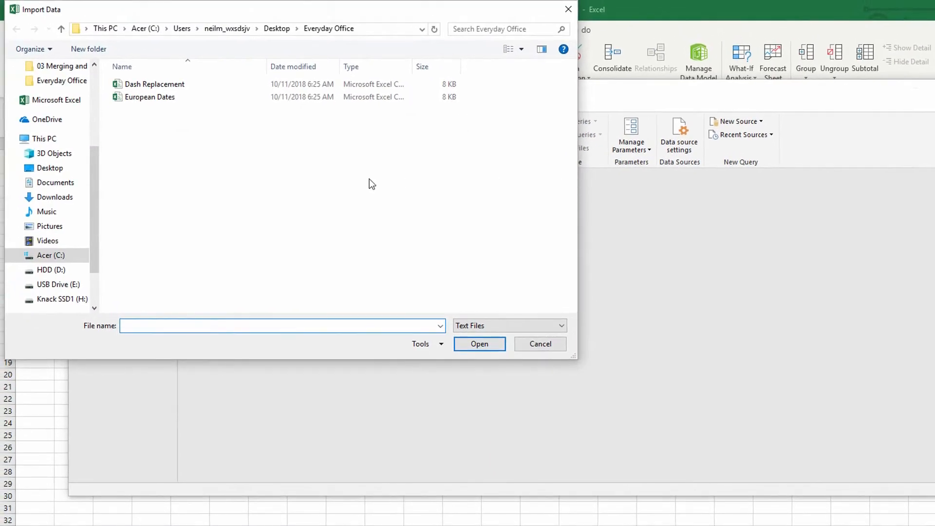
Import European Dates.csv from the Import Data dialog to show its preview
{"action": "left_click", "coordinate": [149, 96]}
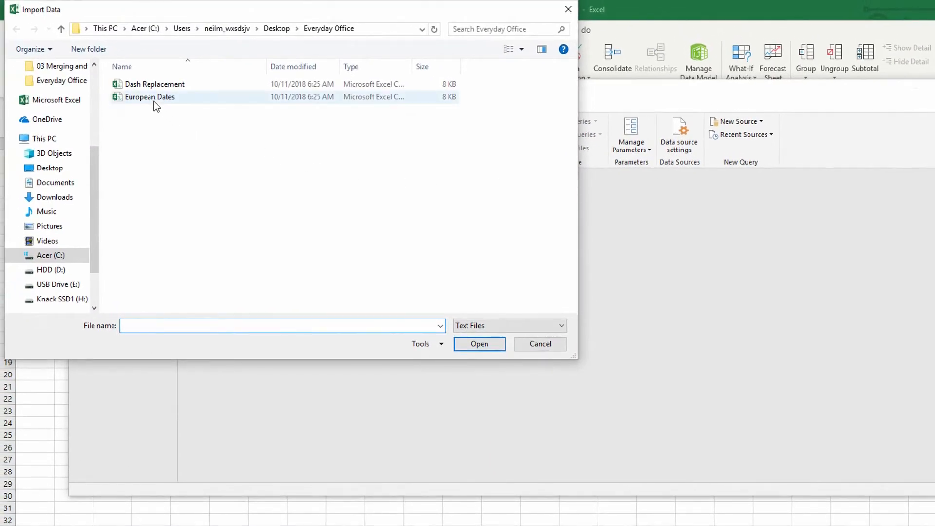
{"action": "left_click", "coordinate": [150, 97]}
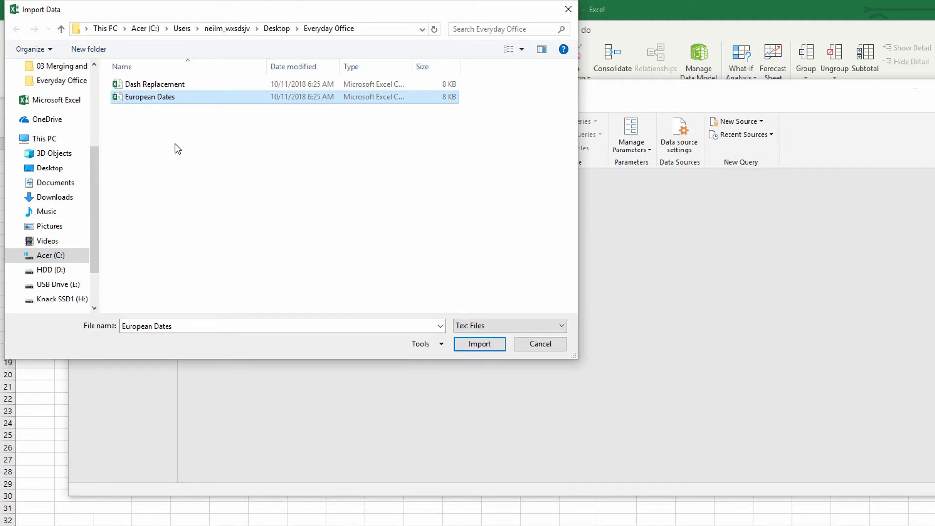
{"action": "mouse_move", "coordinate": [226, 126]}
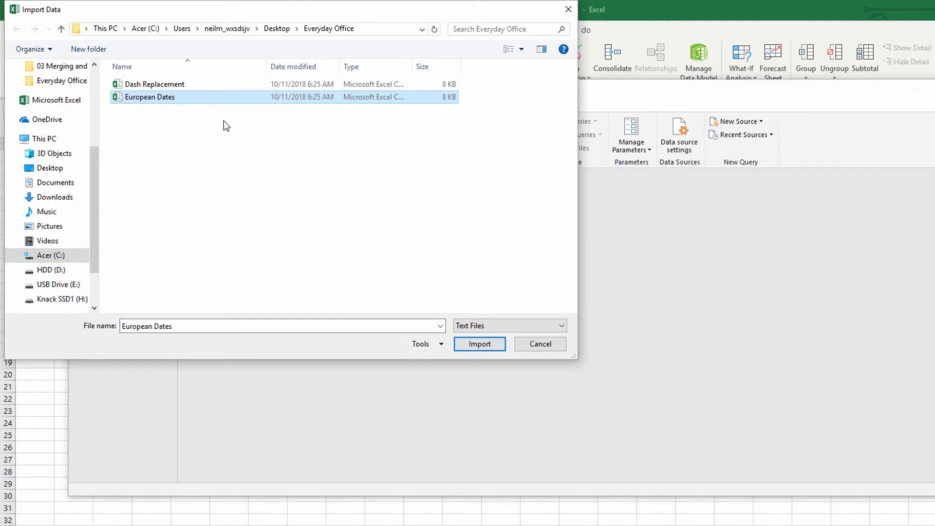
{"action": "mouse_move", "coordinate": [216, 122]}
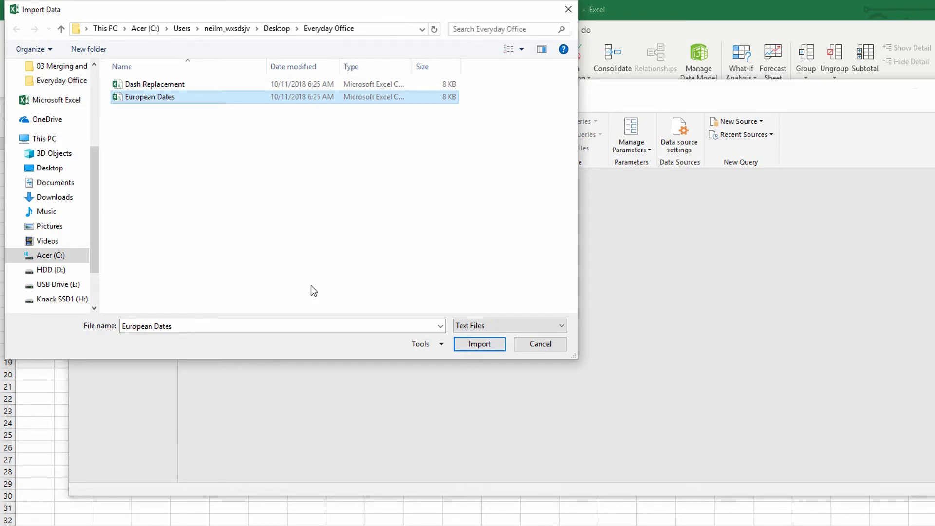
{"action": "left_click", "coordinate": [479, 344]}
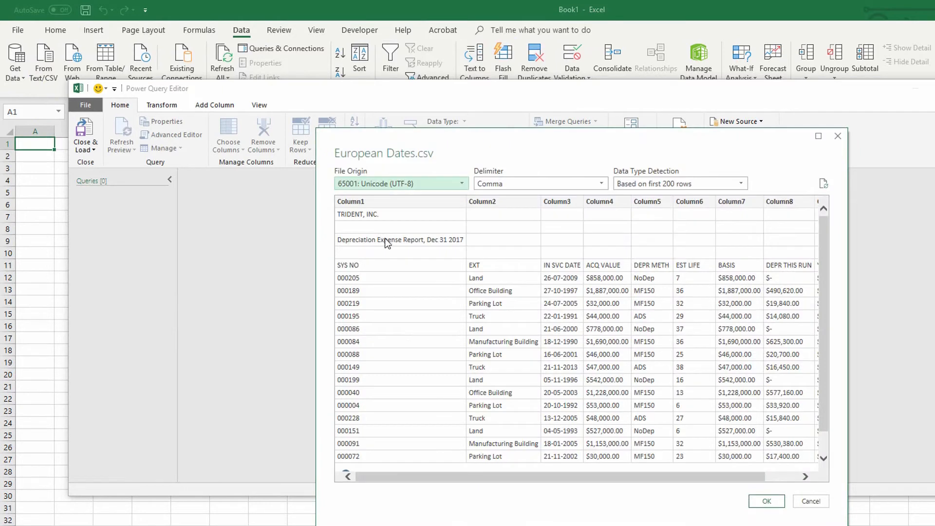
{"action": "mouse_move", "coordinate": [518, 307]}
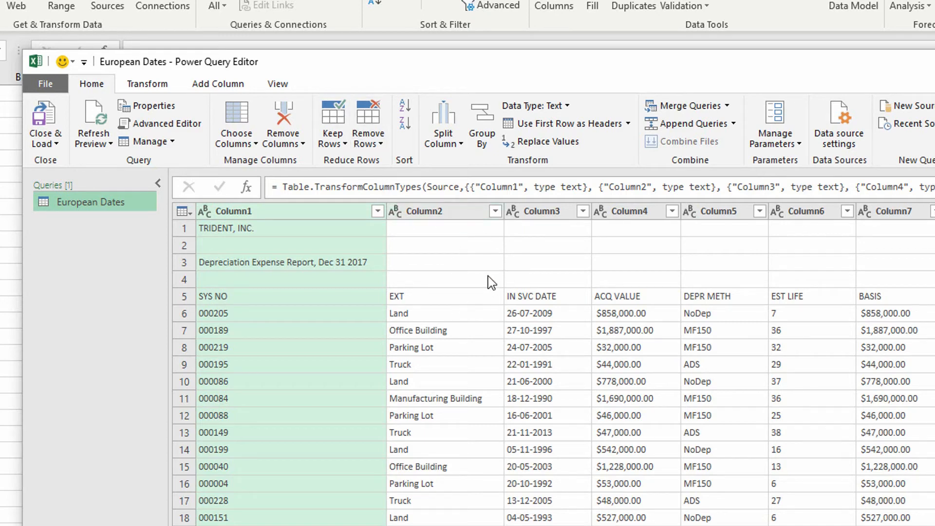
{"action": "mouse_move", "coordinate": [481, 245]}
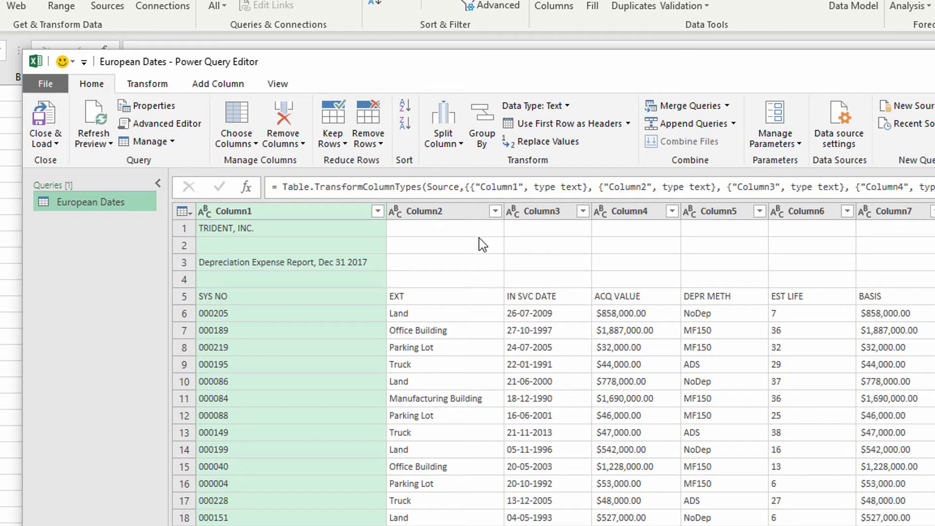
Filter (blank) out of Column2 so the SYS NO header row comes first
{"action": "left_click", "coordinate": [496, 211]}
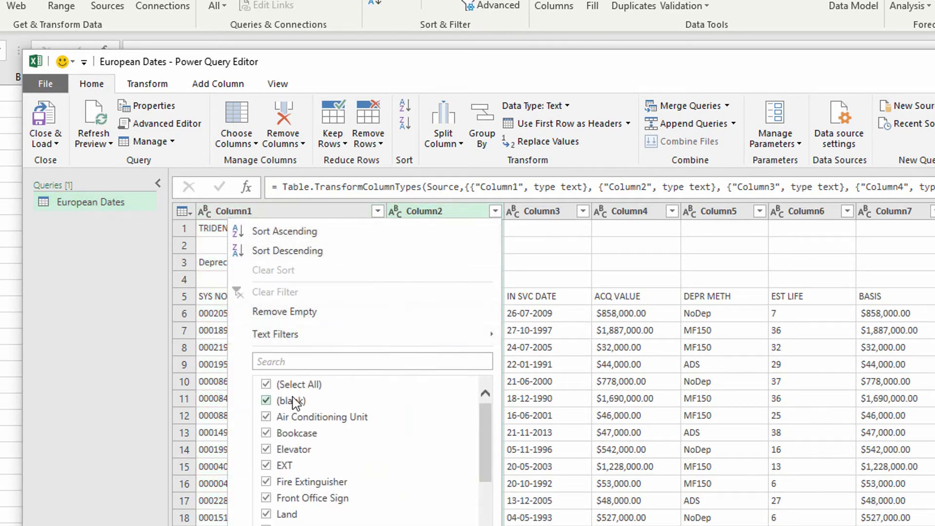
{"action": "left_click", "coordinate": [266, 401]}
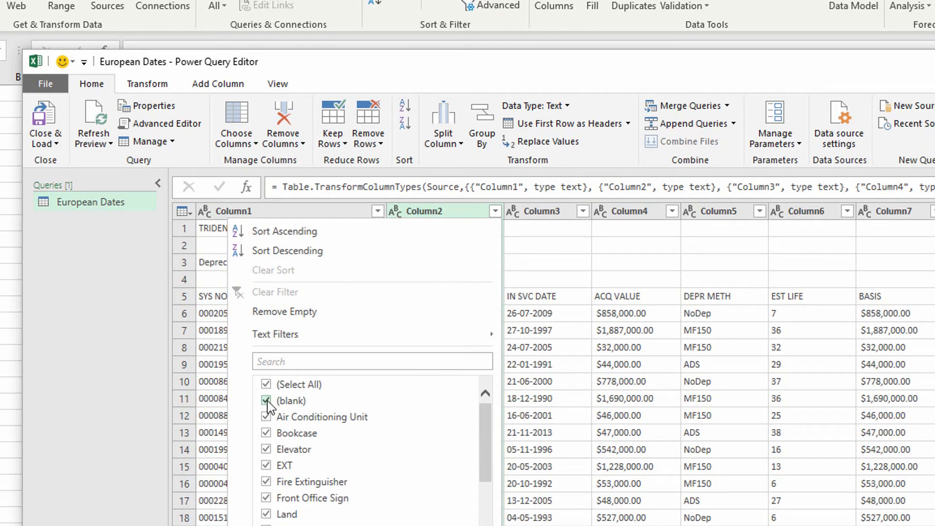
{"action": "left_click", "coordinate": [266, 400]}
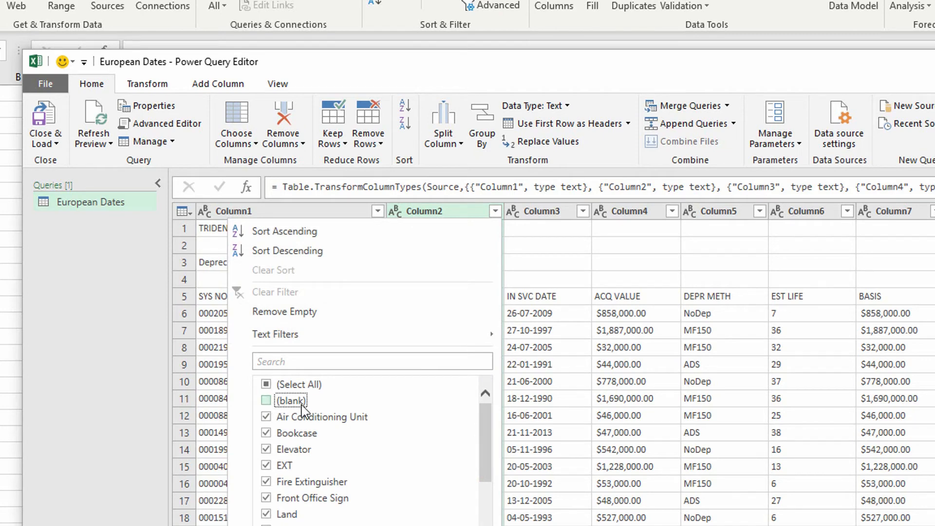
{"action": "left_click", "coordinate": [266, 400]}
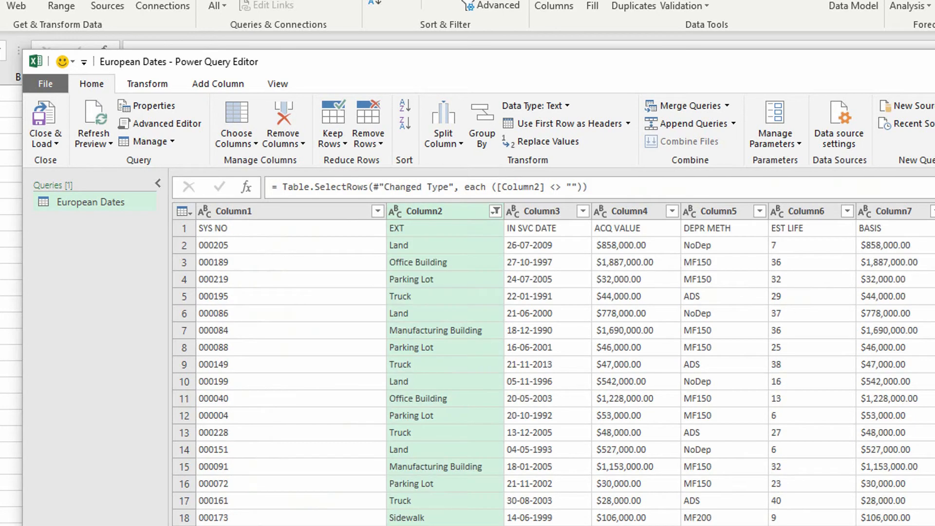
{"action": "scroll", "scroll_direction": "down", "scroll_amount": 3}
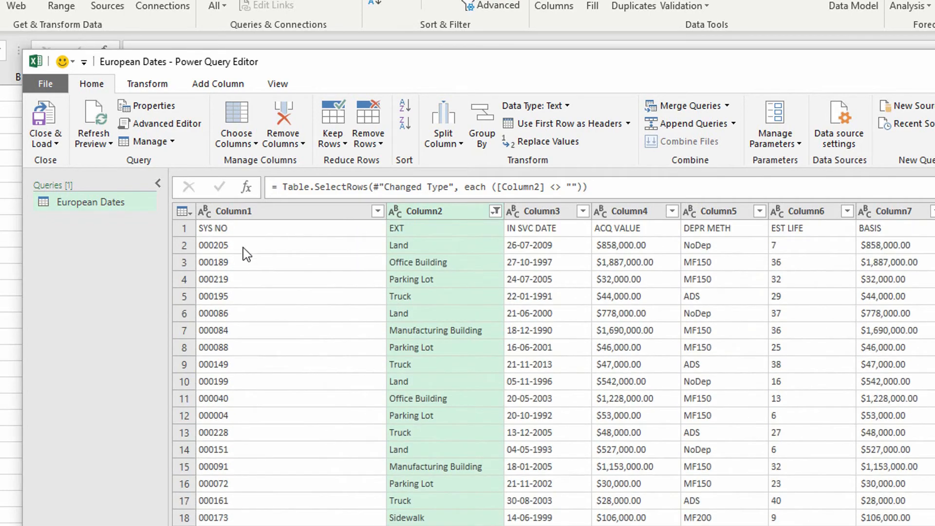
{"action": "mouse_move", "coordinate": [530, 239]}
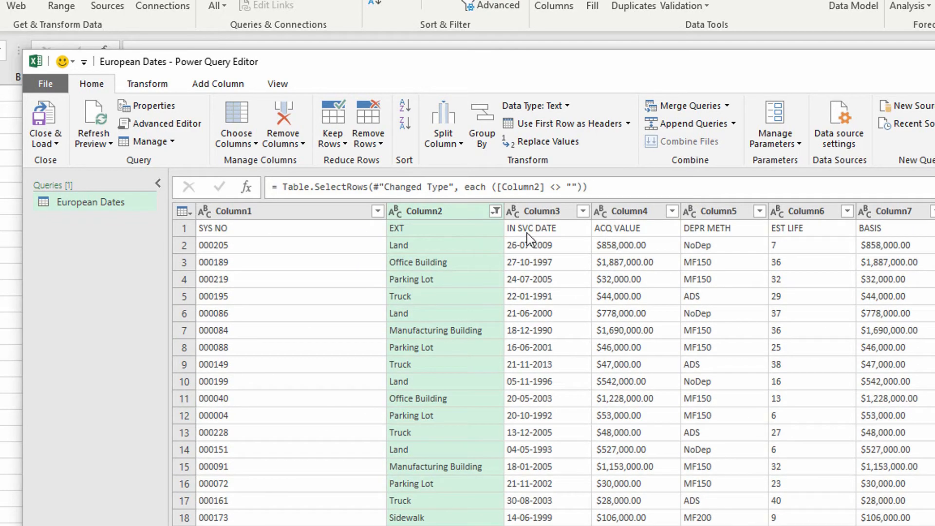
{"action": "mouse_move", "coordinate": [532, 233]}
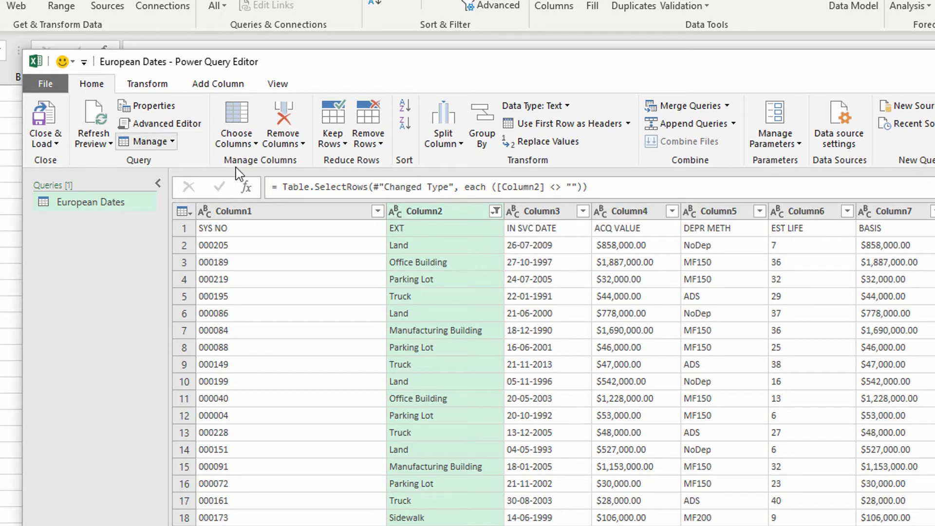
Promote the first row to headers, giving SYS NO, EXT, IN SVC DATE columns
{"action": "left_click", "coordinate": [566, 123]}
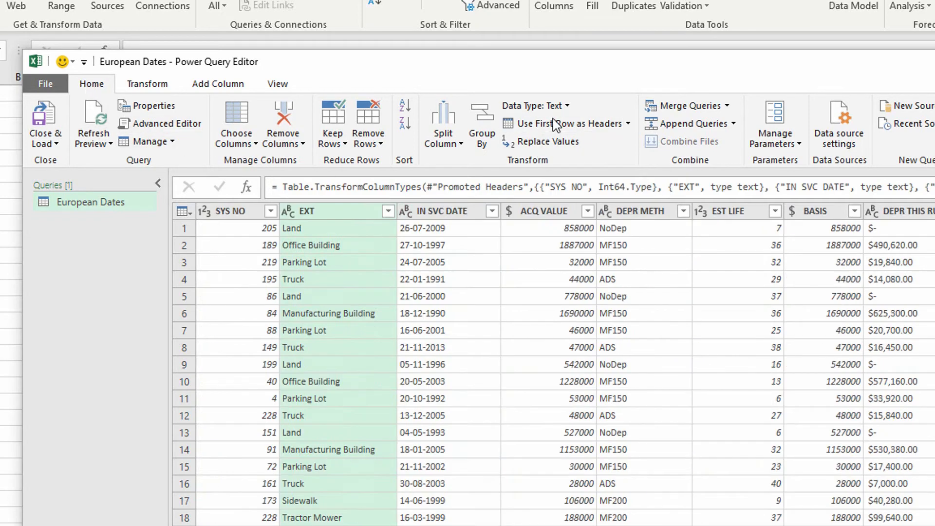
{"action": "mouse_move", "coordinate": [473, 240]}
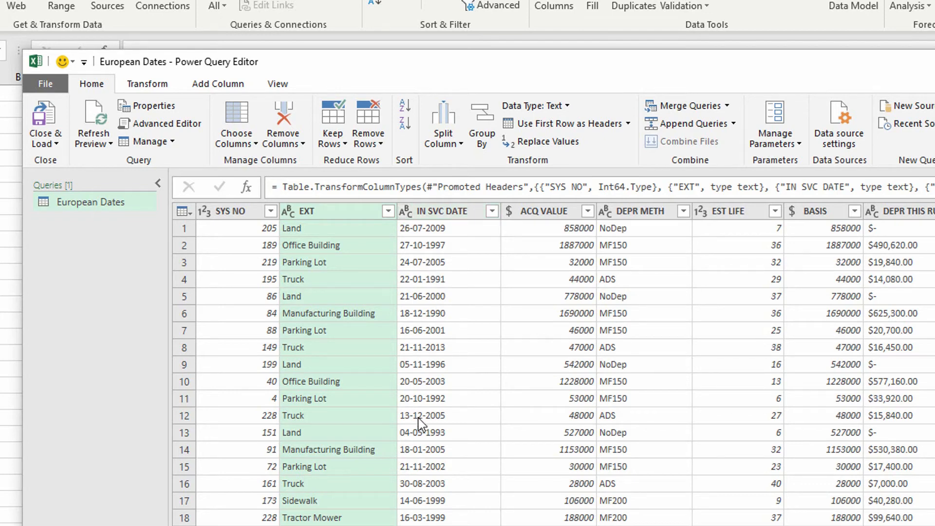
{"action": "mouse_move", "coordinate": [420, 410]}
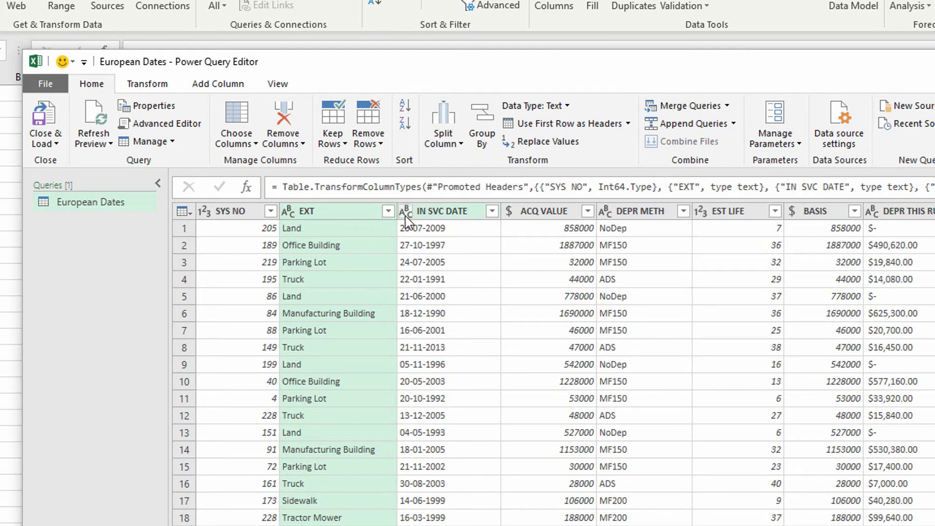
Open the data type menu from the ABC icon on the IN SVC DATE header
{"action": "left_click", "coordinate": [405, 210]}
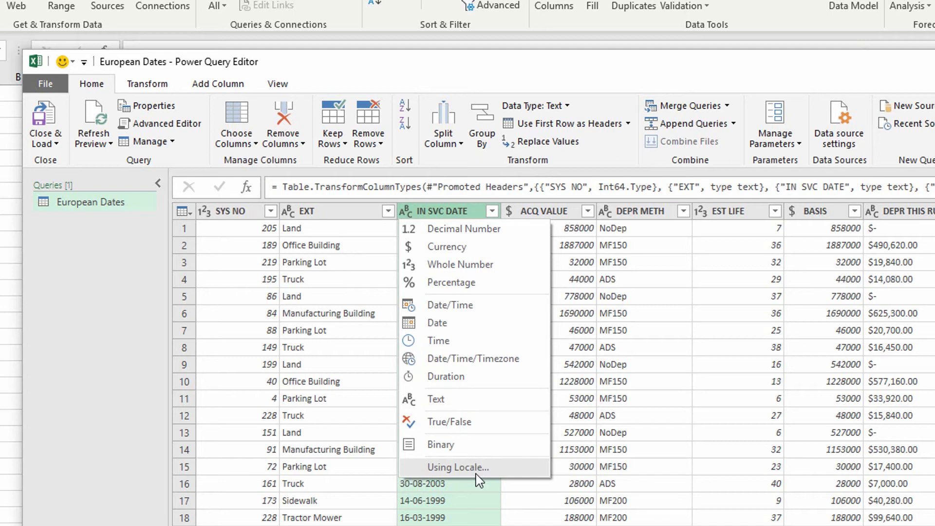
Change IN SVC DATE to Date type using the English (United Kingdom) locale
{"action": "left_click", "coordinate": [458, 467]}
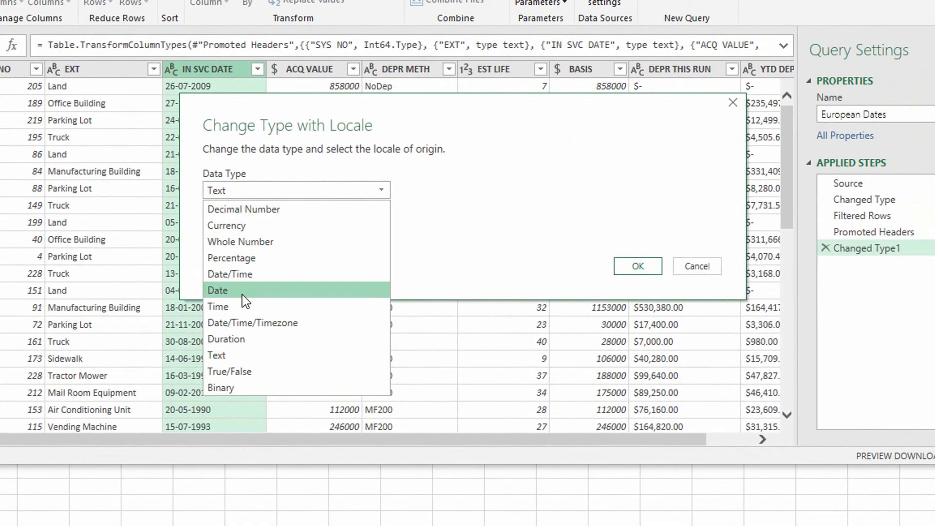
{"action": "left_click", "coordinate": [218, 290]}
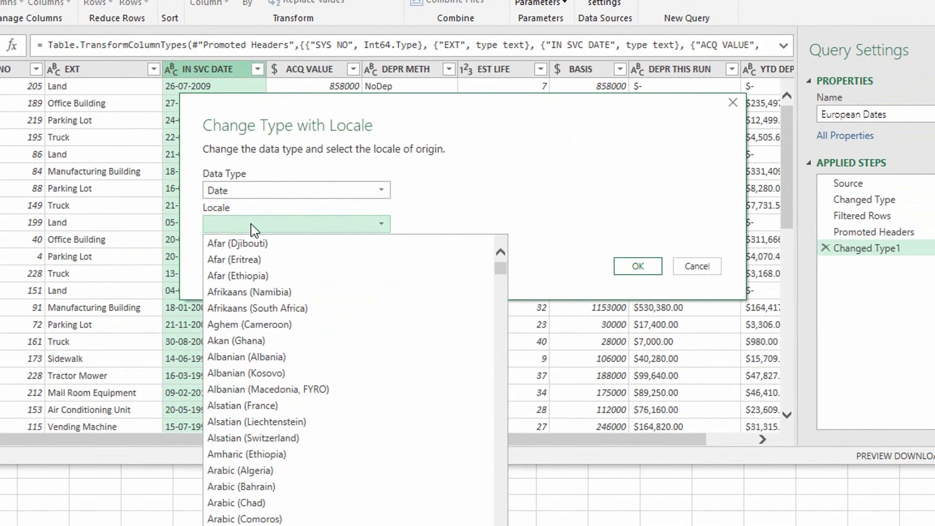
{"action": "scroll", "scroll_direction": "down", "scroll_amount": 3}
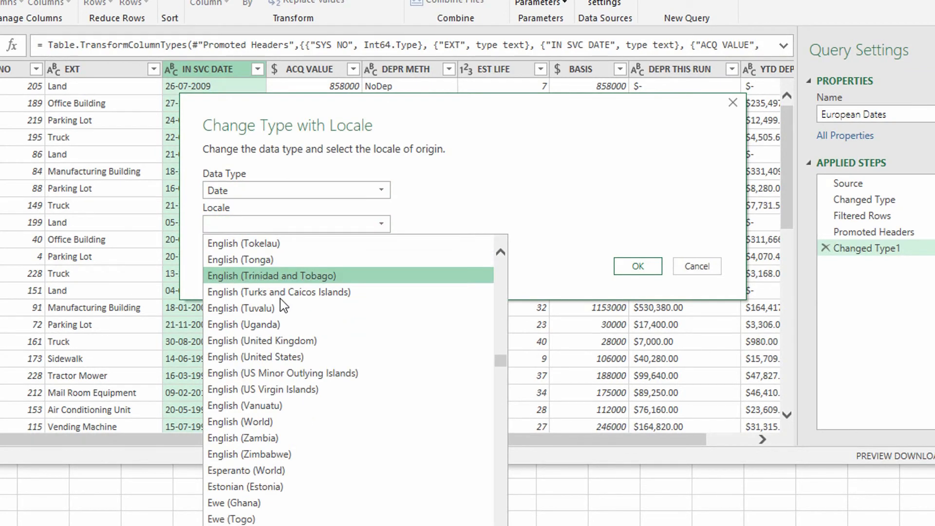
{"action": "mouse_move", "coordinate": [290, 341]}
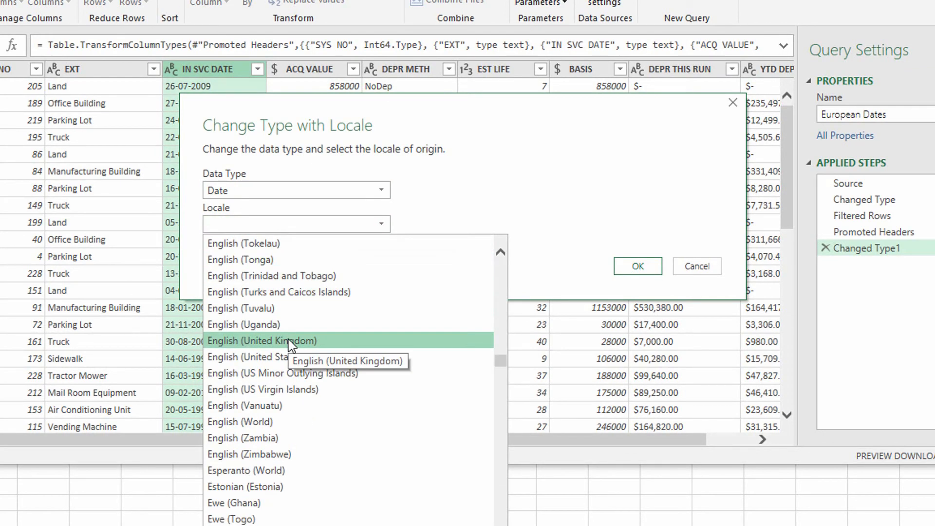
{"action": "left_click", "coordinate": [262, 341]}
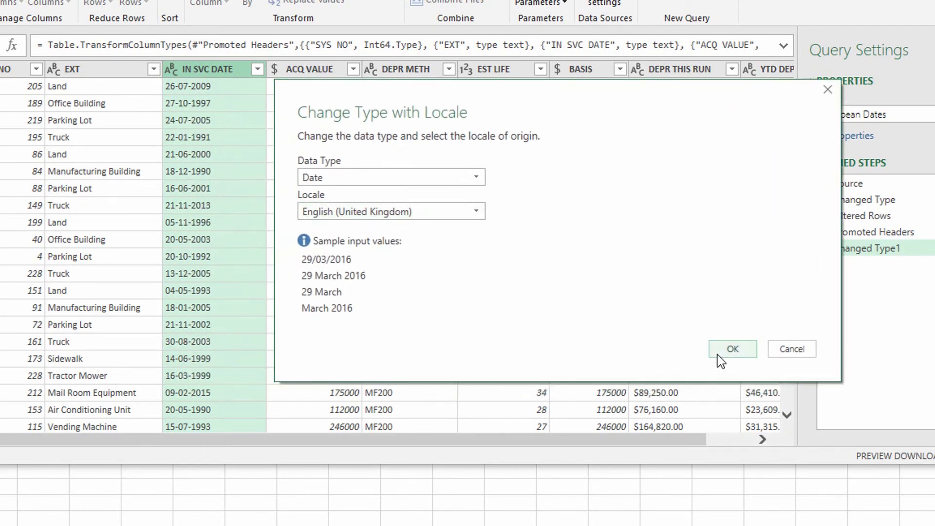
{"action": "left_click", "coordinate": [732, 348]}
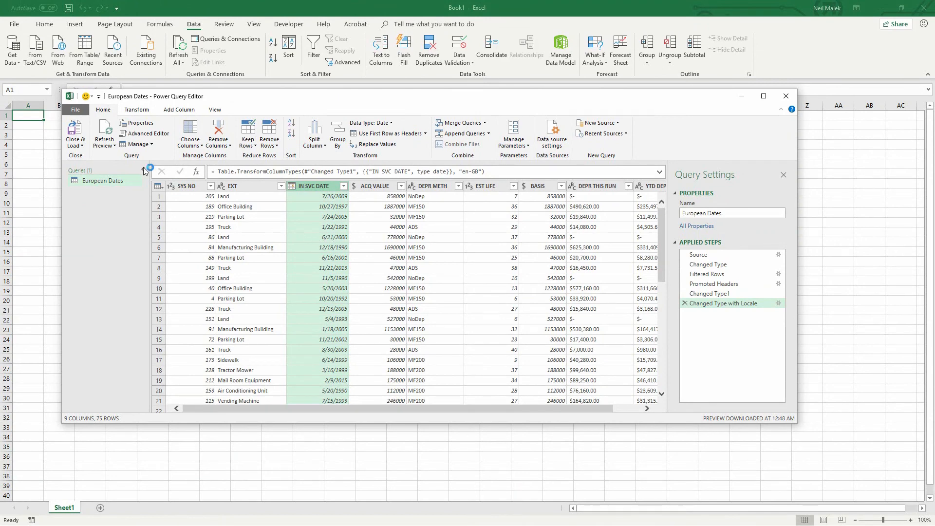
{"action": "mouse_move", "coordinate": [75, 131]}
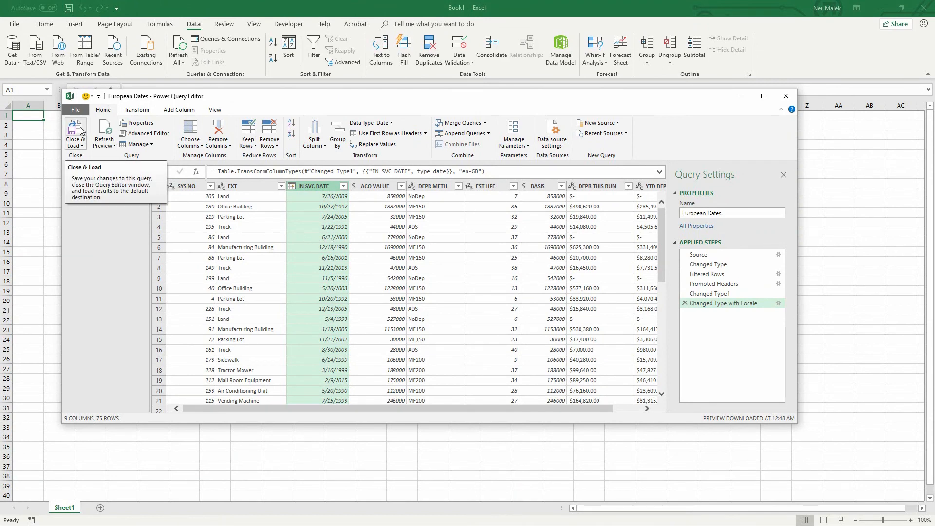
Close & Load the query to a new sheet, then check the IN SVC DATE column
{"action": "left_click", "coordinate": [75, 133]}
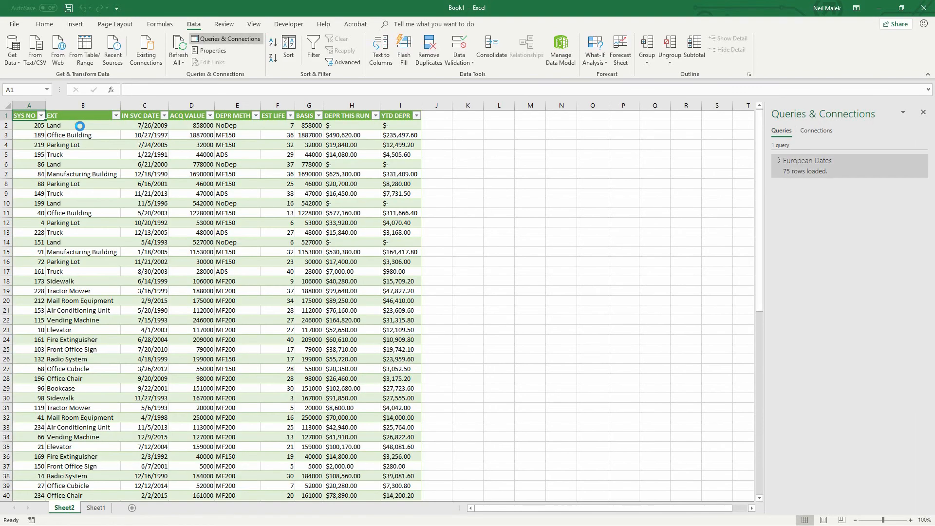
{"action": "left_click", "coordinate": [82, 125]}
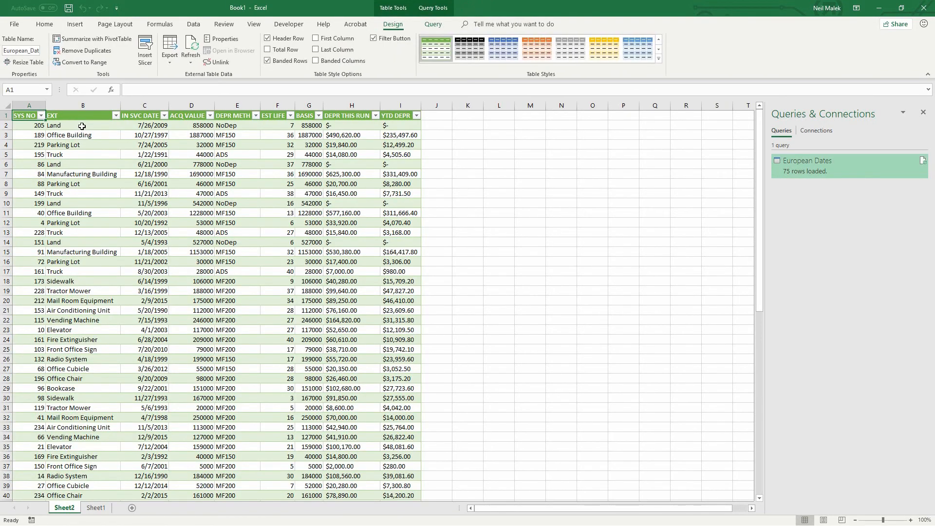
{"action": "left_click", "coordinate": [144, 115]}
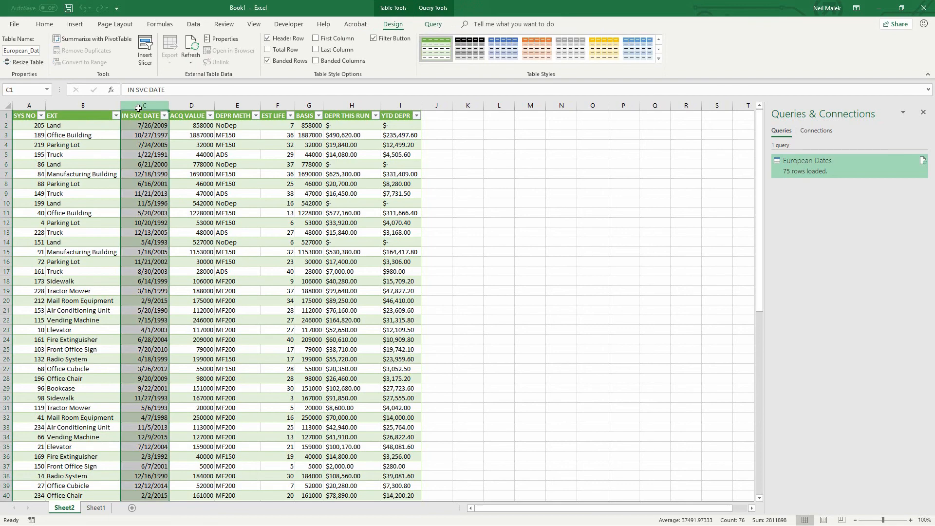